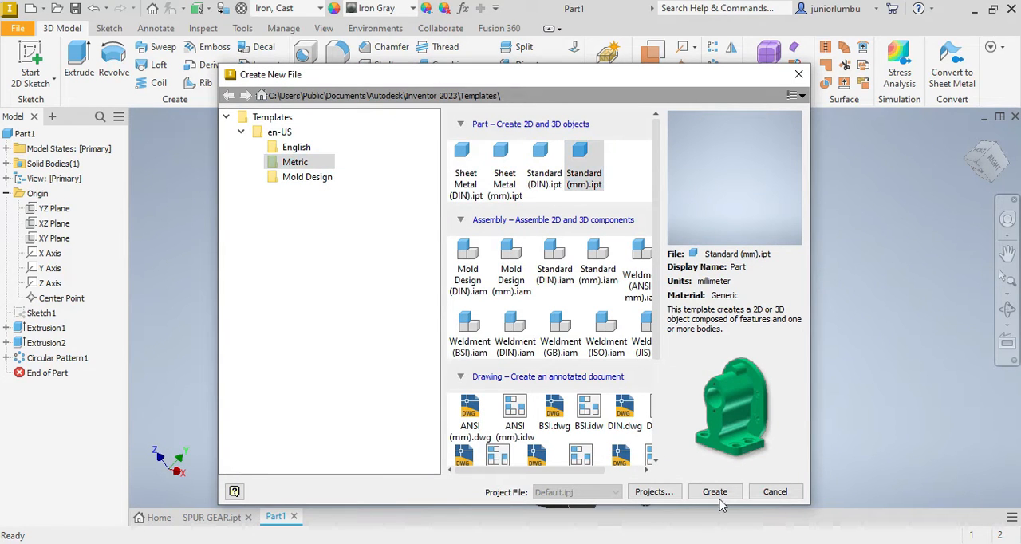
Step: Create a Metric Standard (mm) part and start a center-point circle at the origin
click(714, 491)
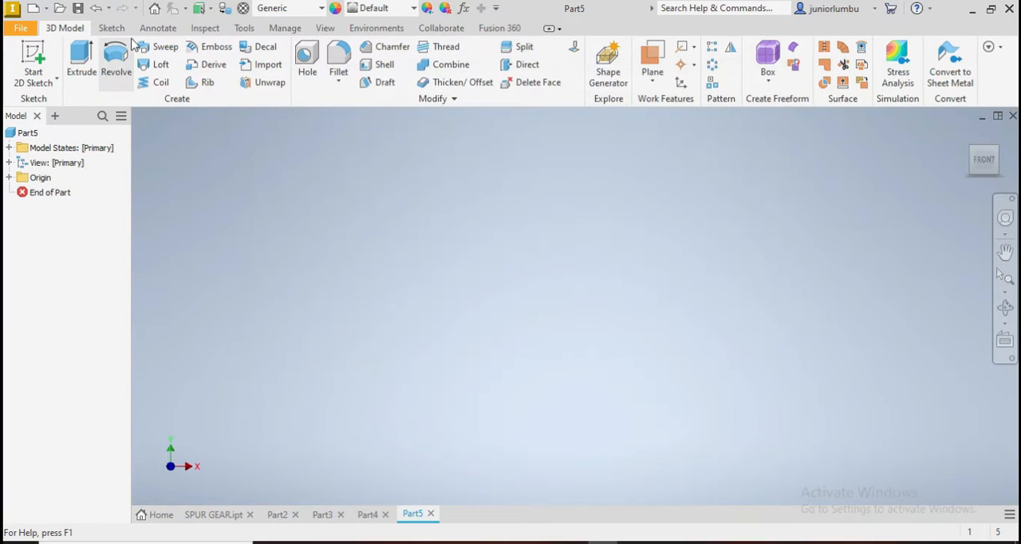
click(116, 60)
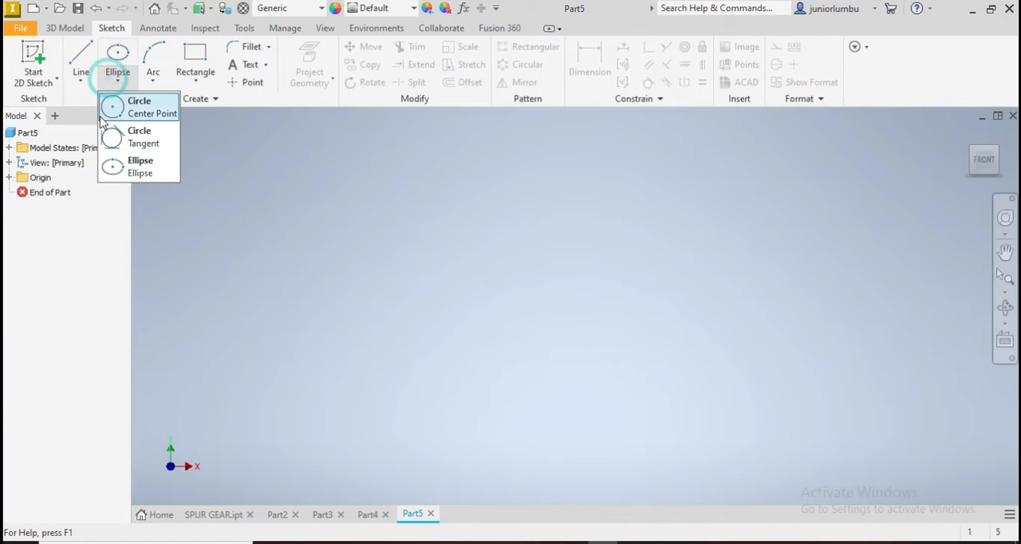
click(133, 106)
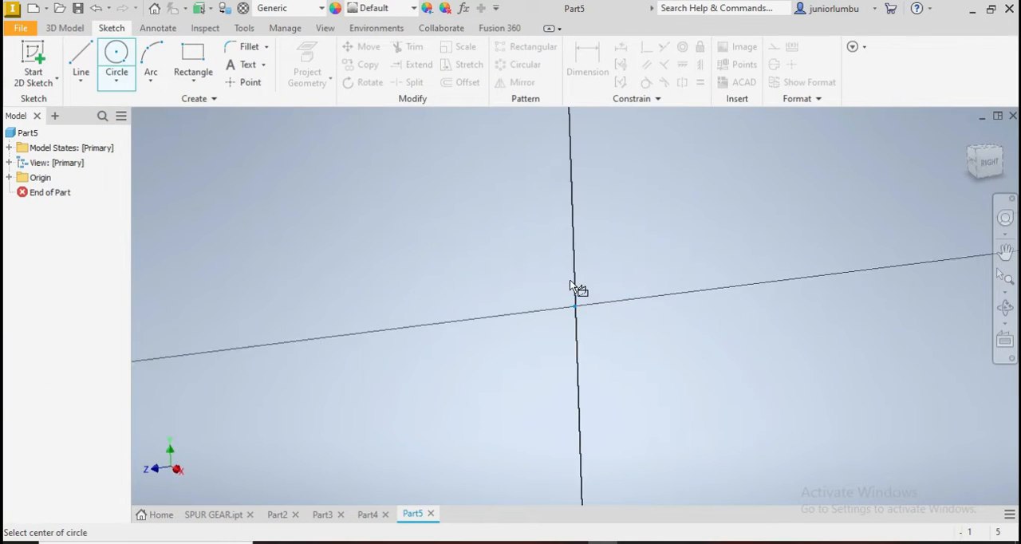
click(574, 303)
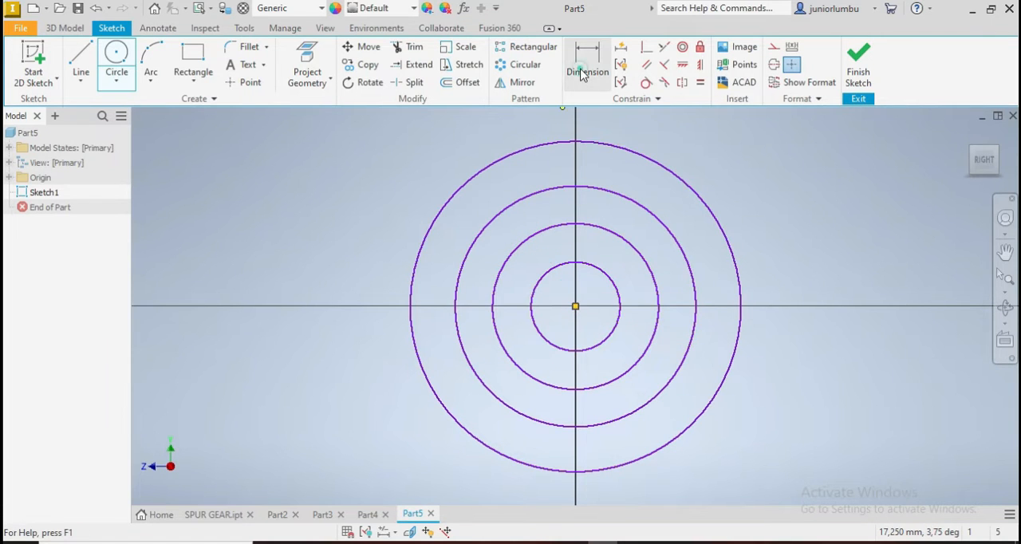
Step: Dimension the concentric circle diameters, entering values for the 75, 120 and 261 mm circles
click(587, 64)
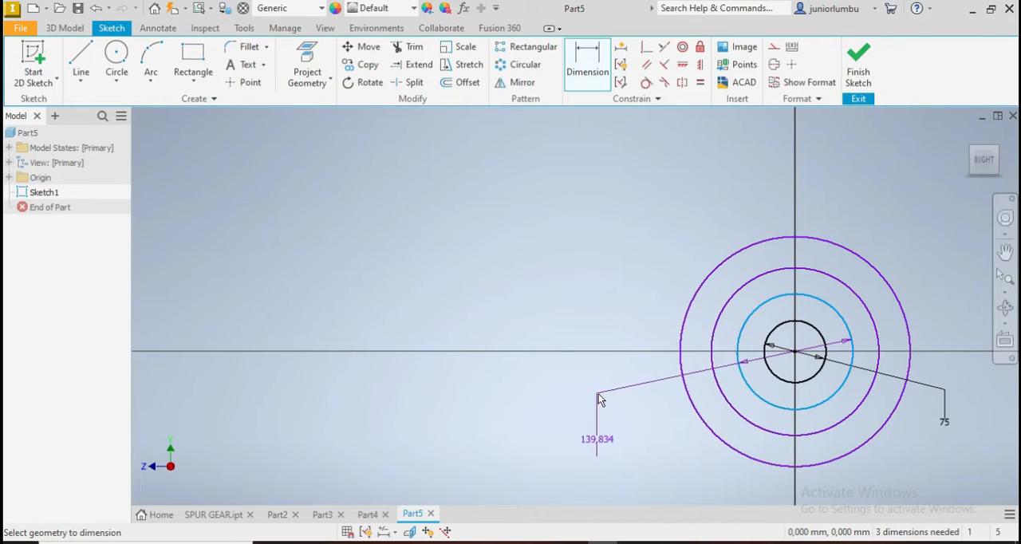
click(599, 399)
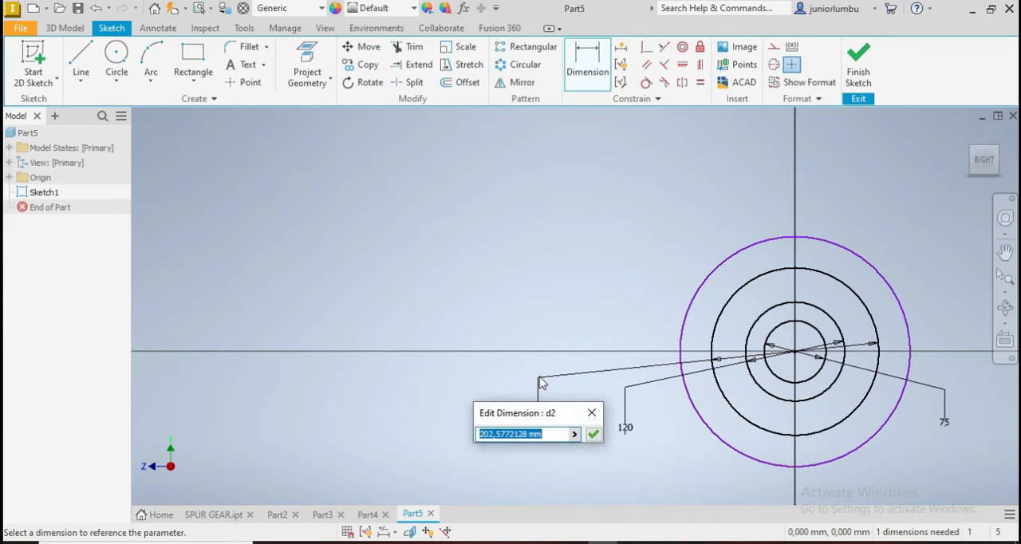
text(26)
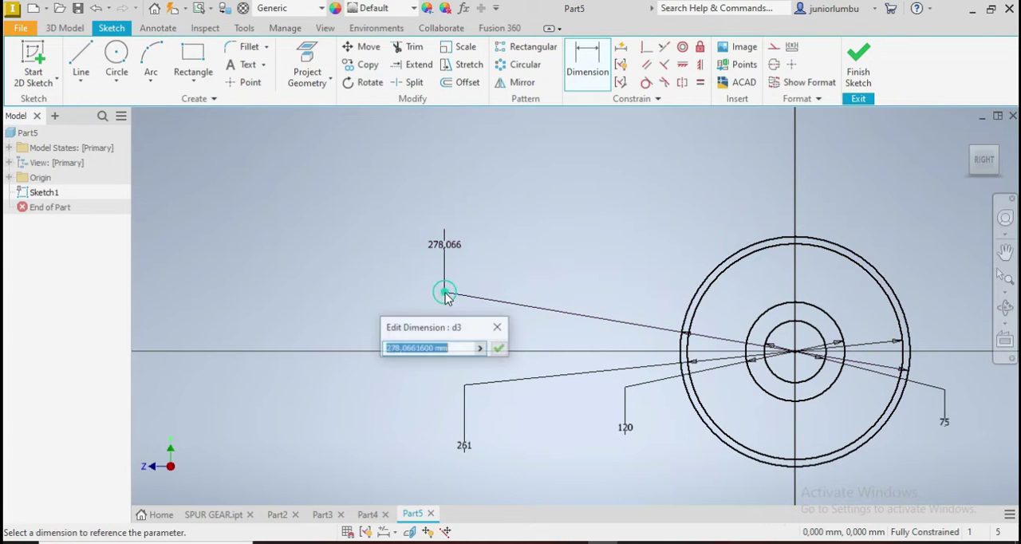
text(30)
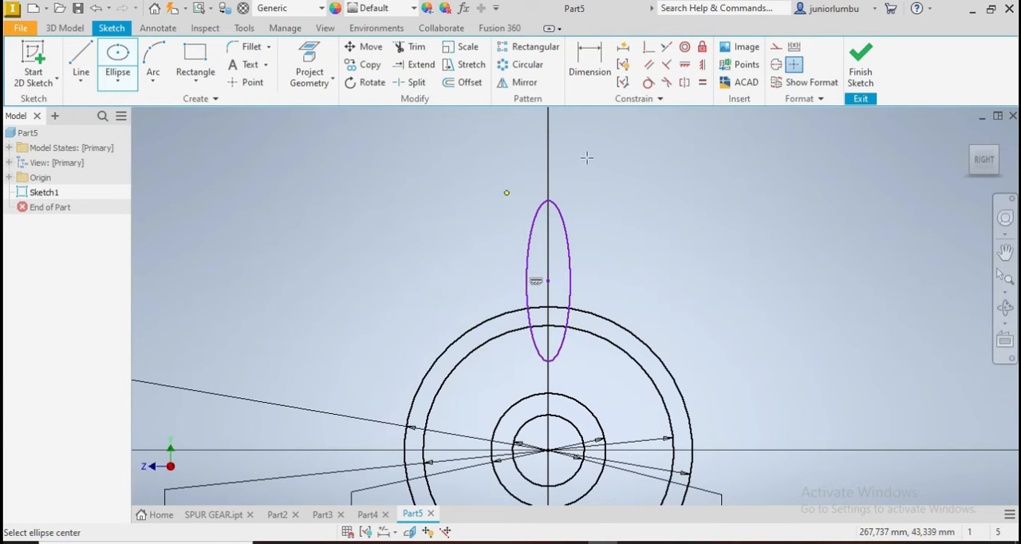
Step: Place the tall tooth ellipse on the vertical axis and dimension it 18.5 mm
click(589, 60)
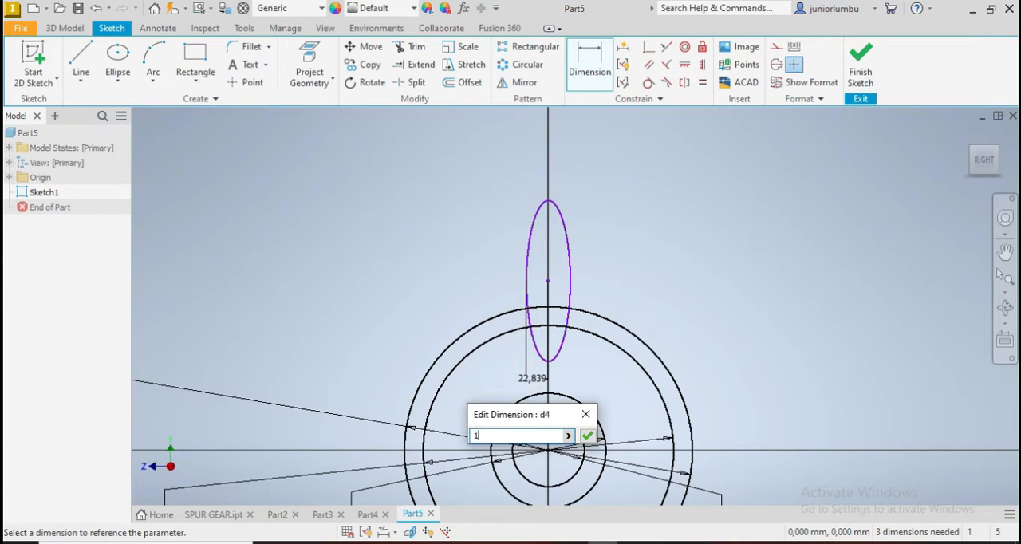
text(18.5)
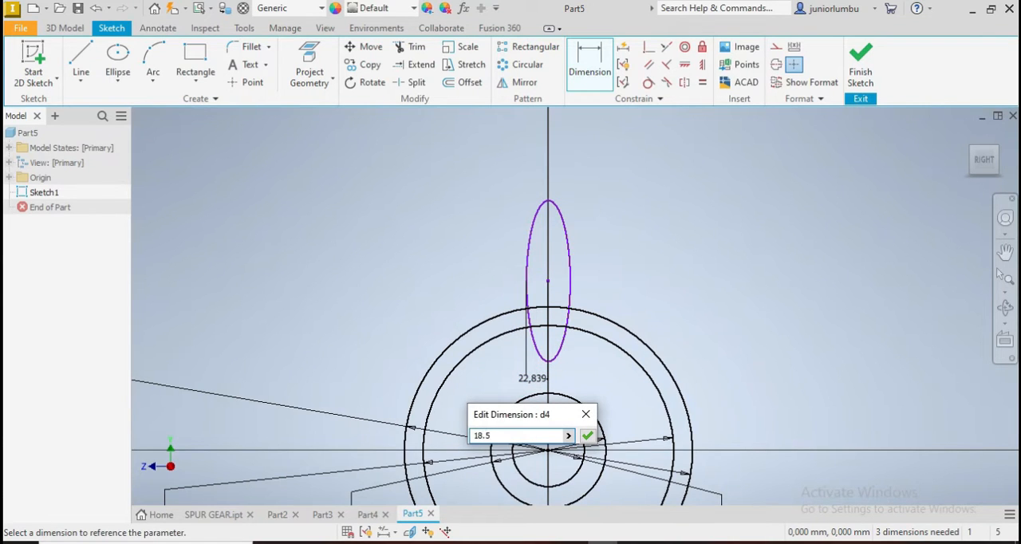
click(592, 435)
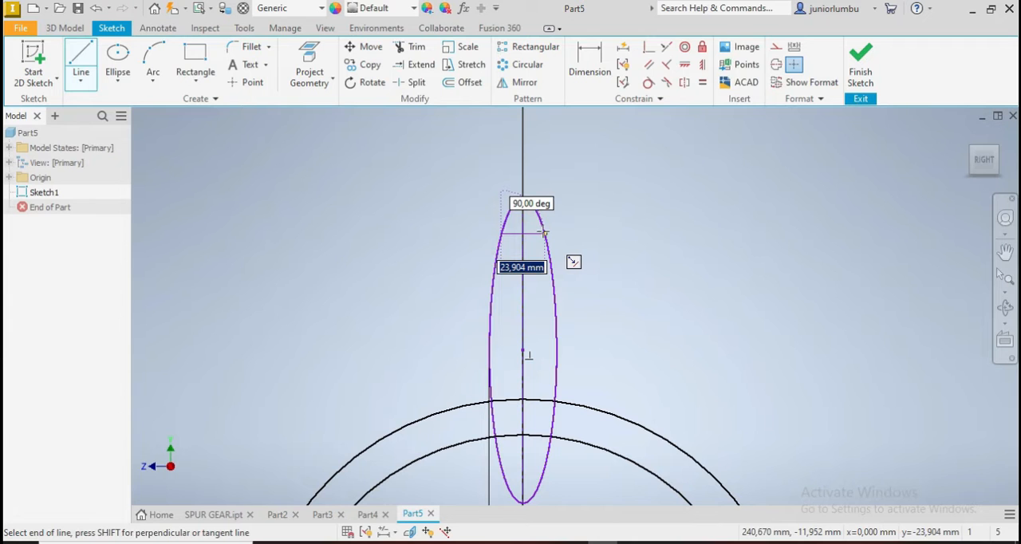
Step: Finish a guide line at the ellipse side and dimension its offset from the center
click(545, 234)
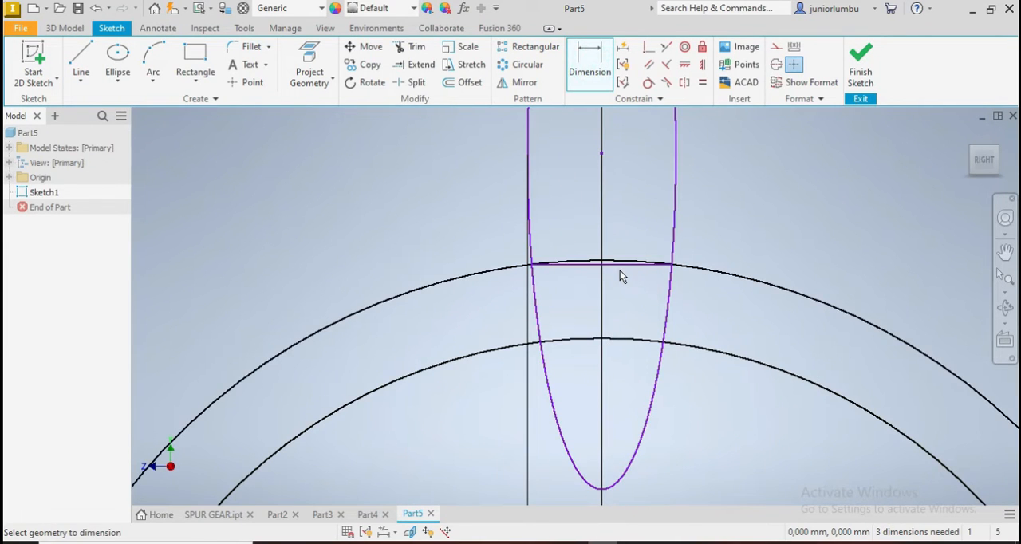
mouse_move(616, 271)
text(1)
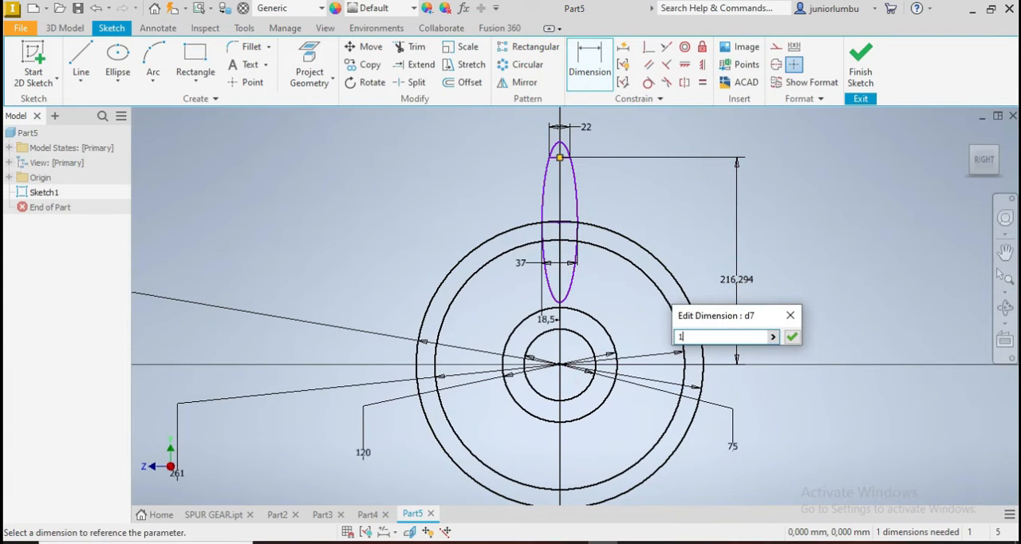
text(78)
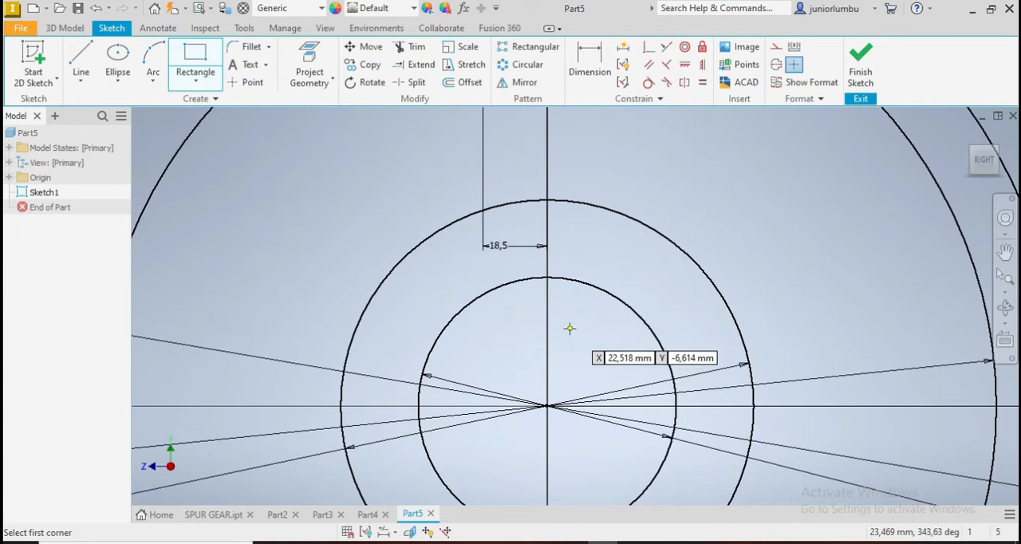
mouse_move(525, 242)
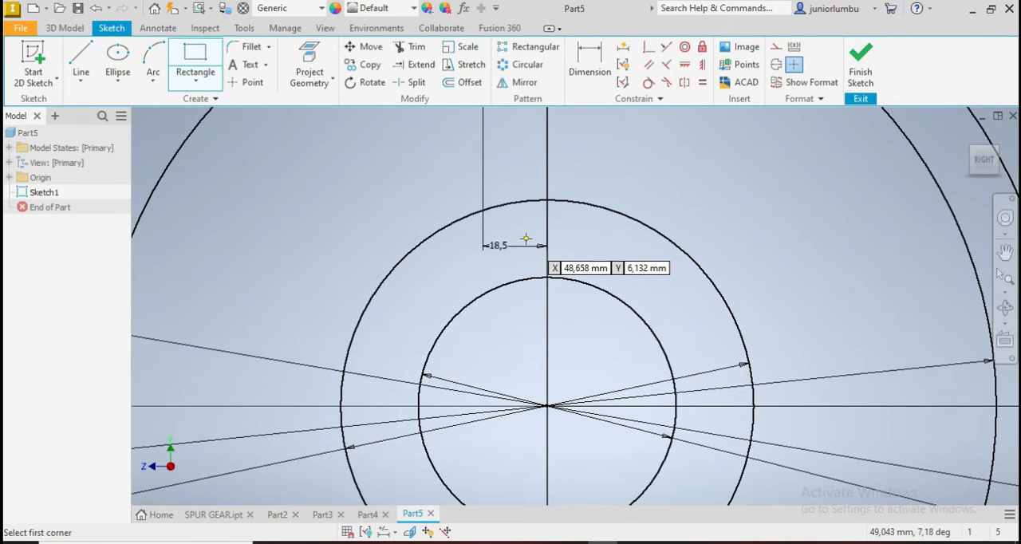
mouse_move(572, 313)
text(1)
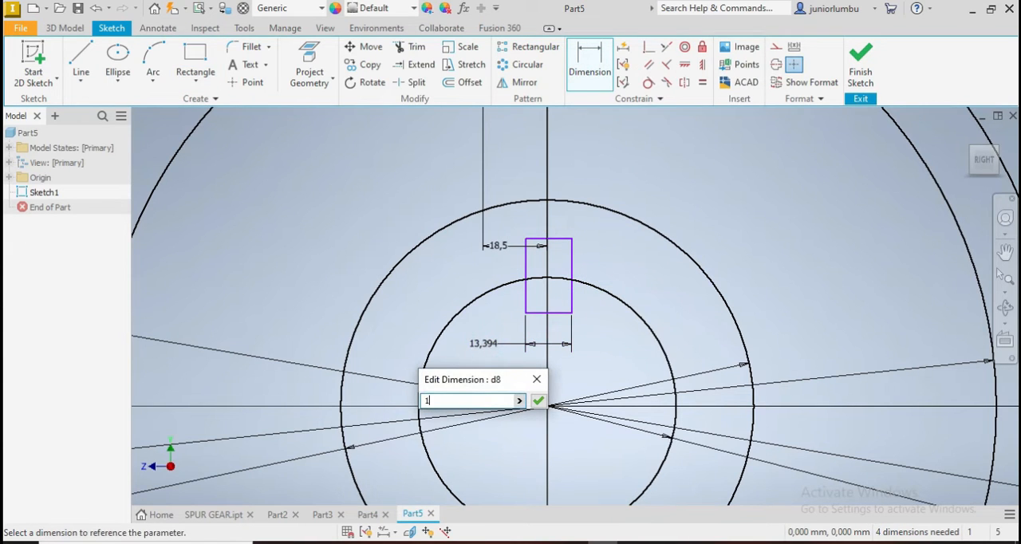
Step: Dimension the keyway rectangle: 14 mm wide, 7 mm offset and 47.5 mm high
click(540, 400)
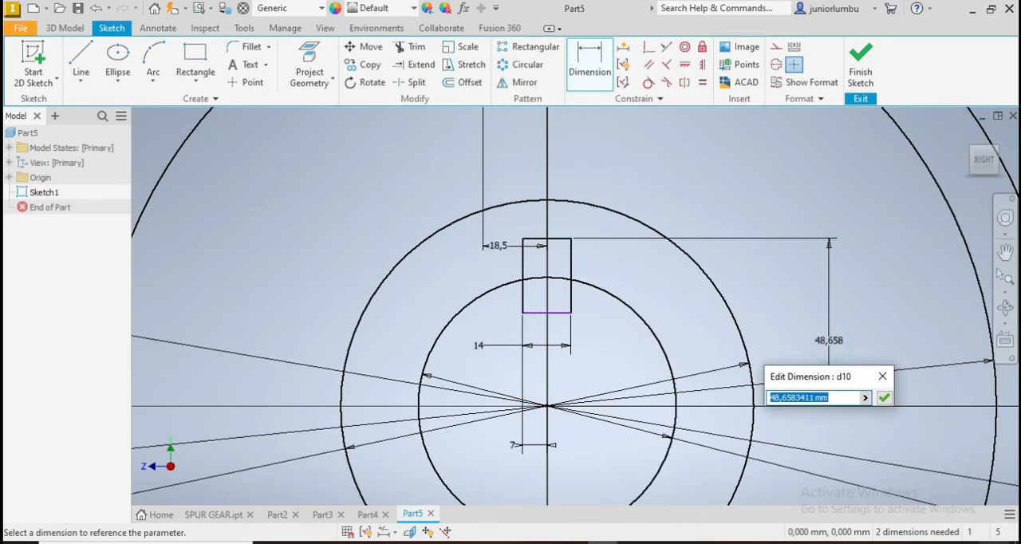
text(4)
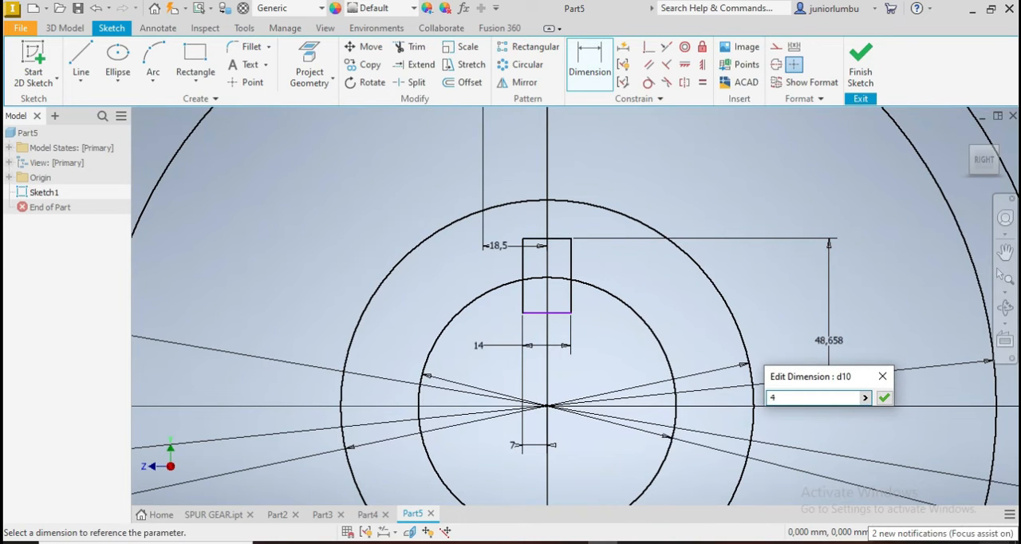
text(47.)
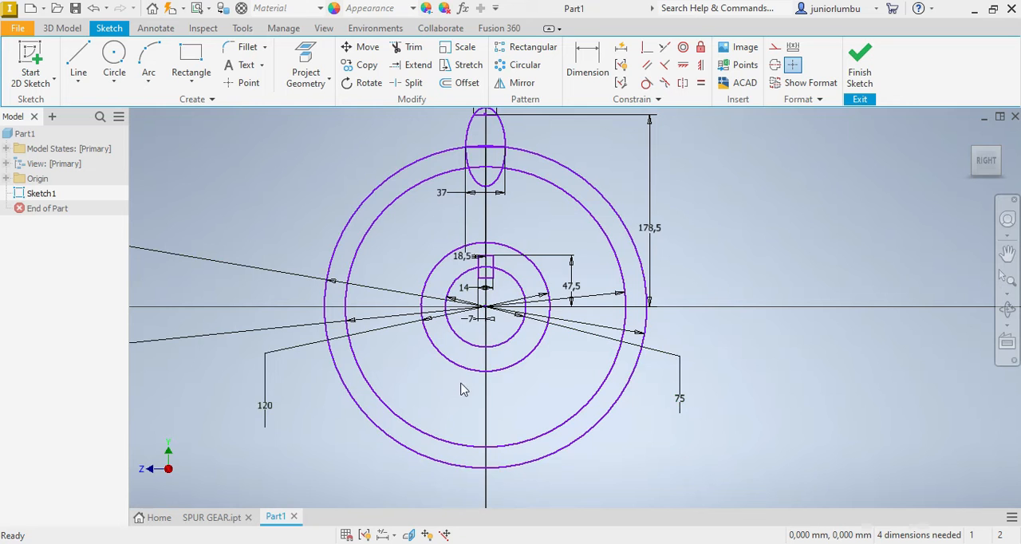
Step: Extrude the keyed hub ring 200 mm symmetrically and apply it
click(62, 29)
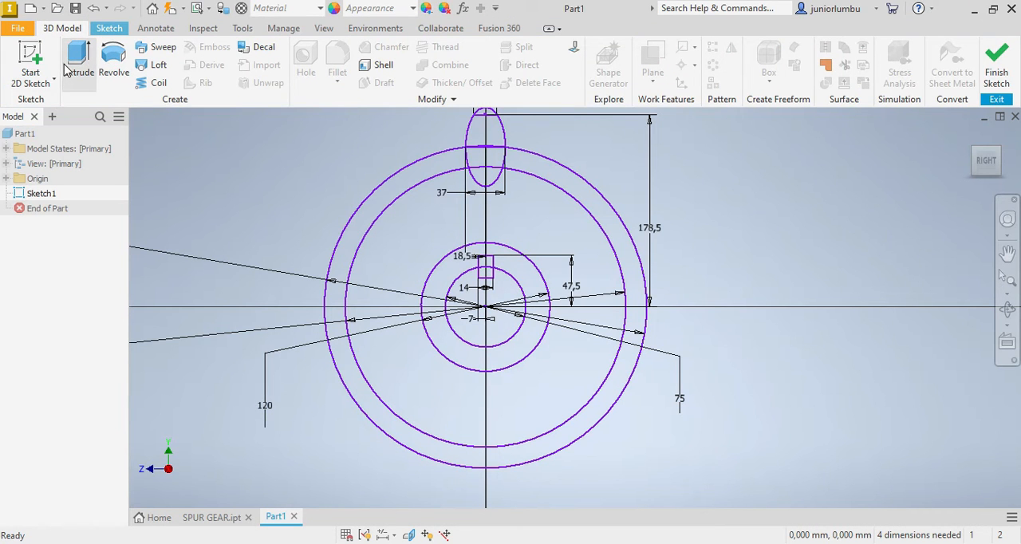
click(76, 62)
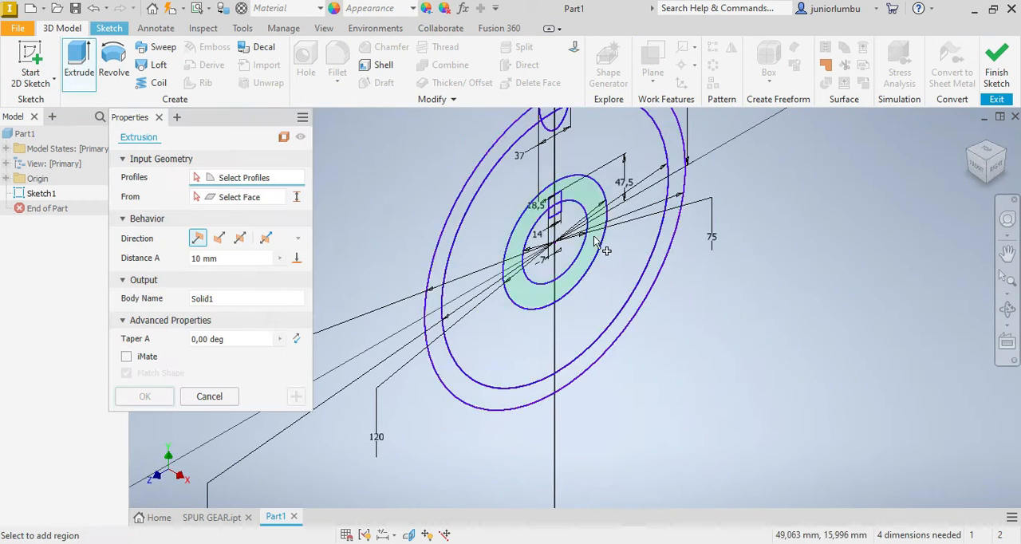
click(550, 240)
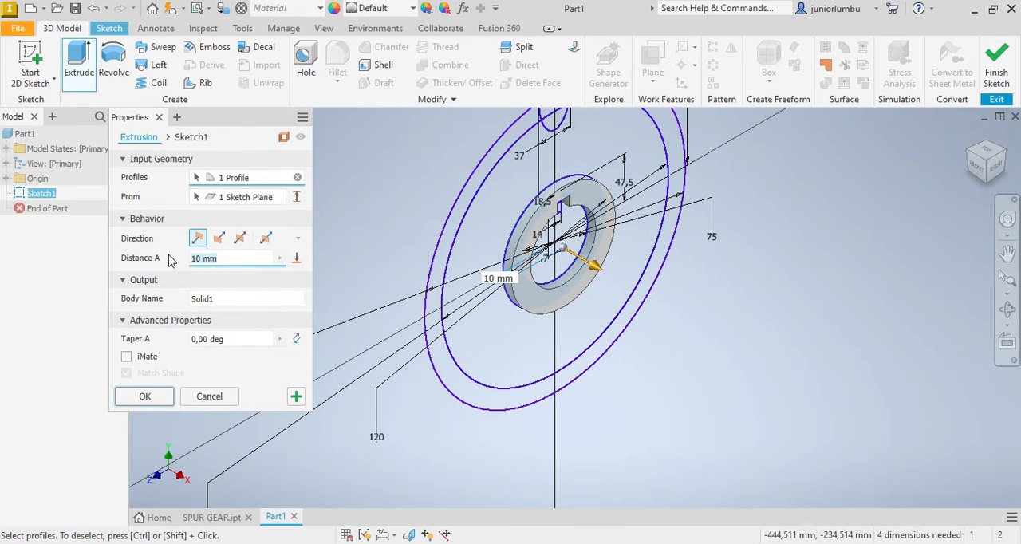
text(200)
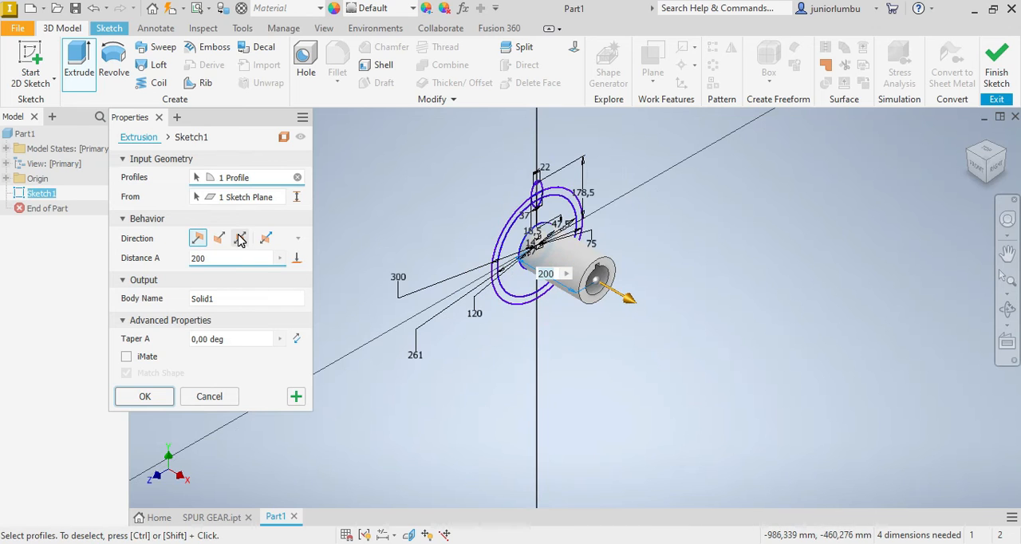
click(240, 238)
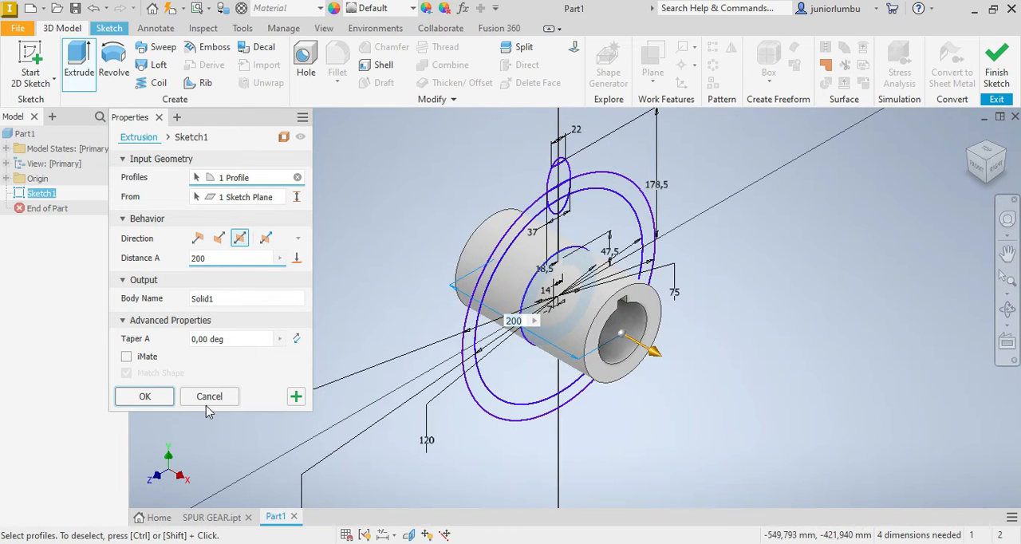
mouse_move(296, 396)
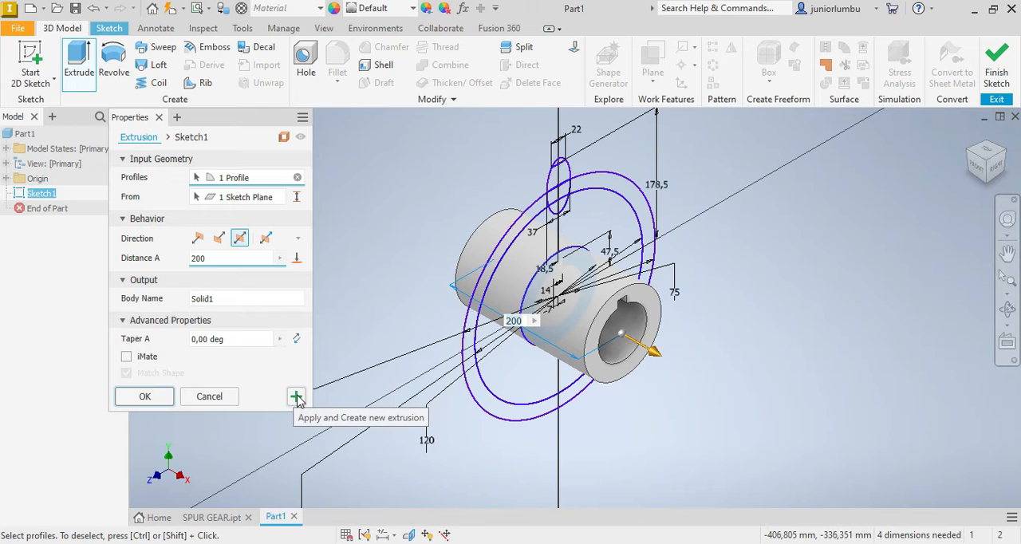
click(296, 396)
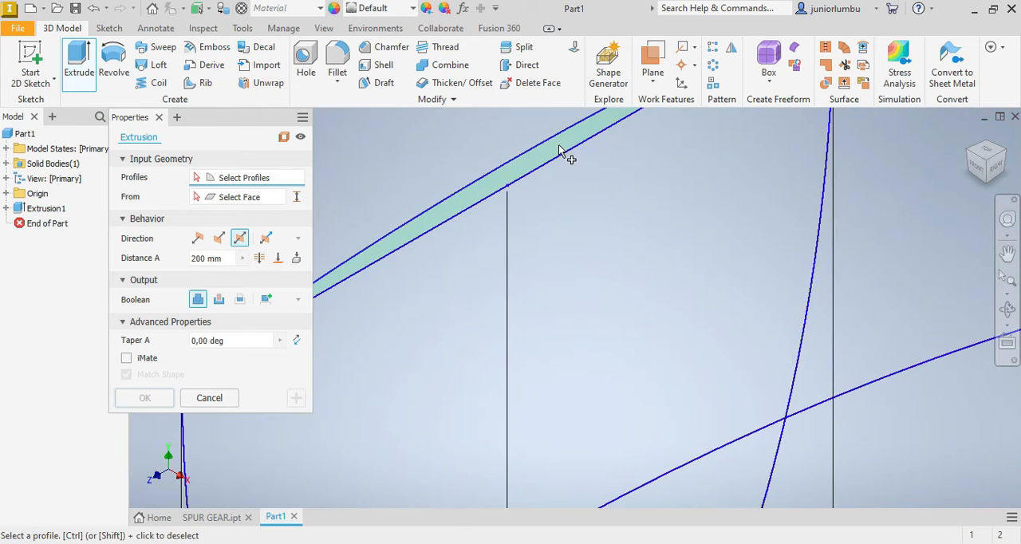
Step: Extrude the disk and tooth profiles 160 mm symmetrically into the hub
click(559, 152)
text(1)
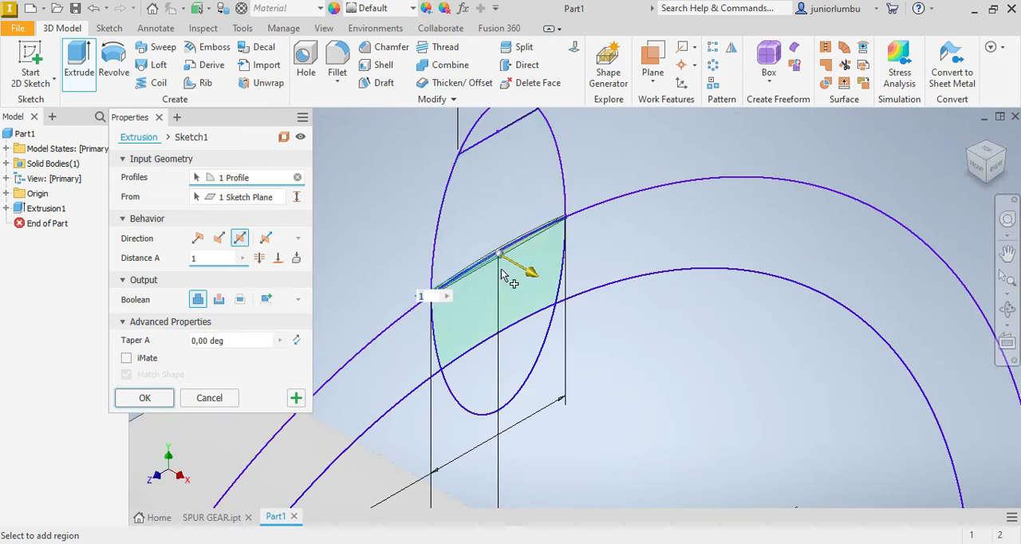
click(471, 325)
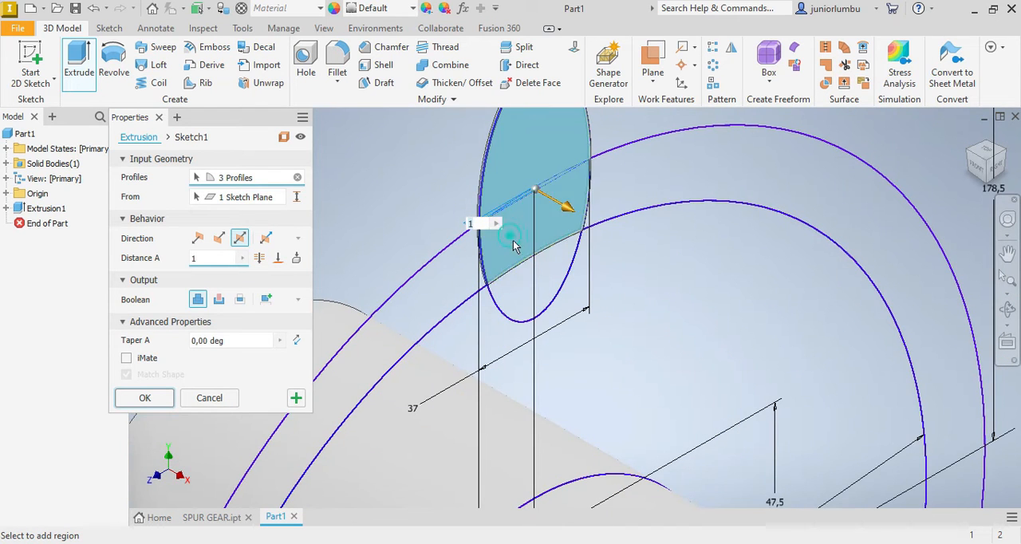
click(554, 259)
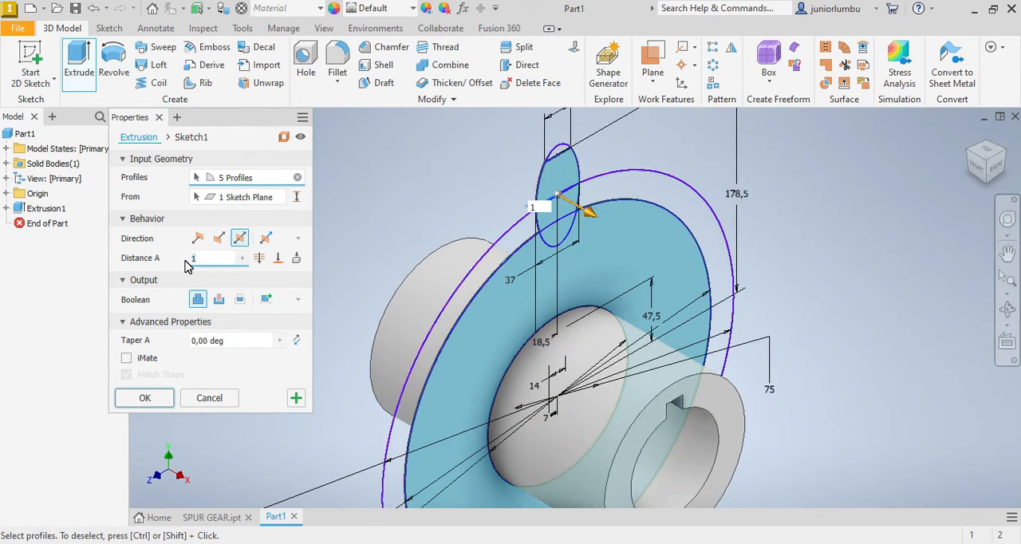
text(160)
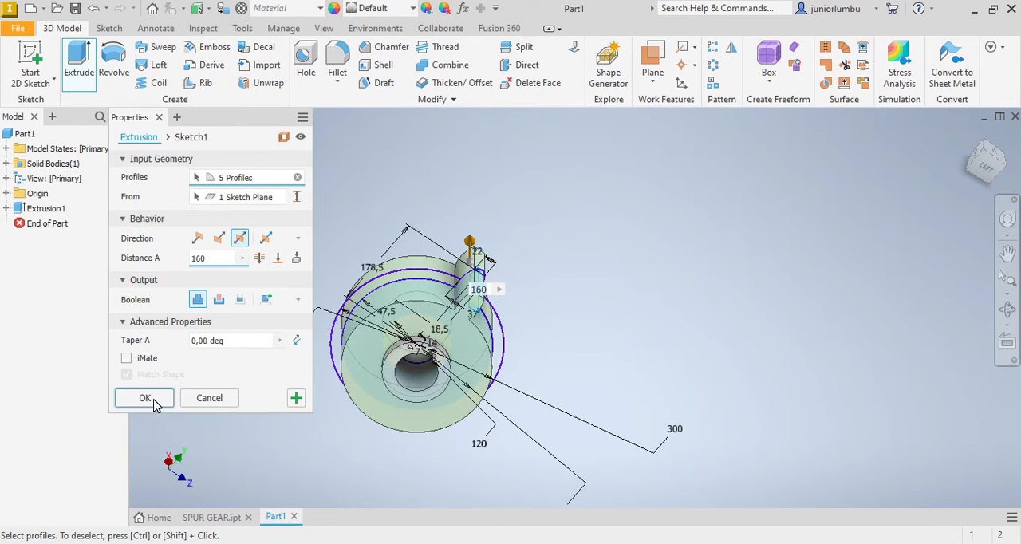
click(145, 397)
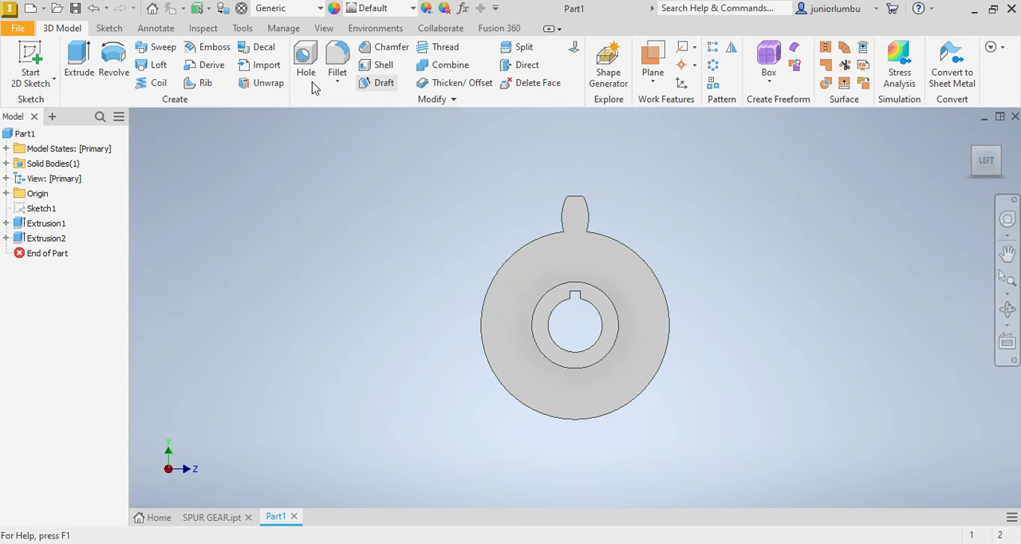
mouse_move(714, 65)
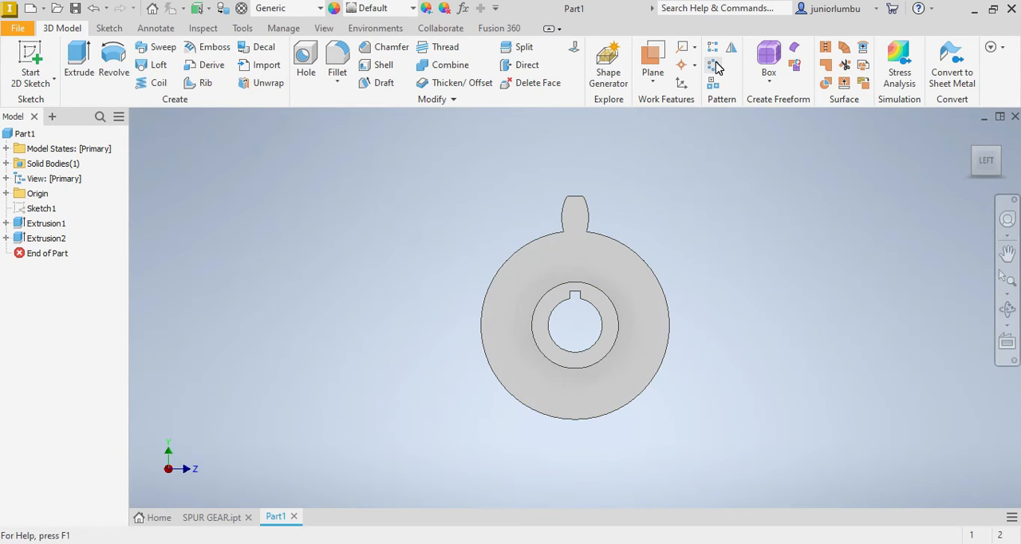
Step: Circular-pattern the tooth extrusion 13 times over 360° around the central axis
click(716, 65)
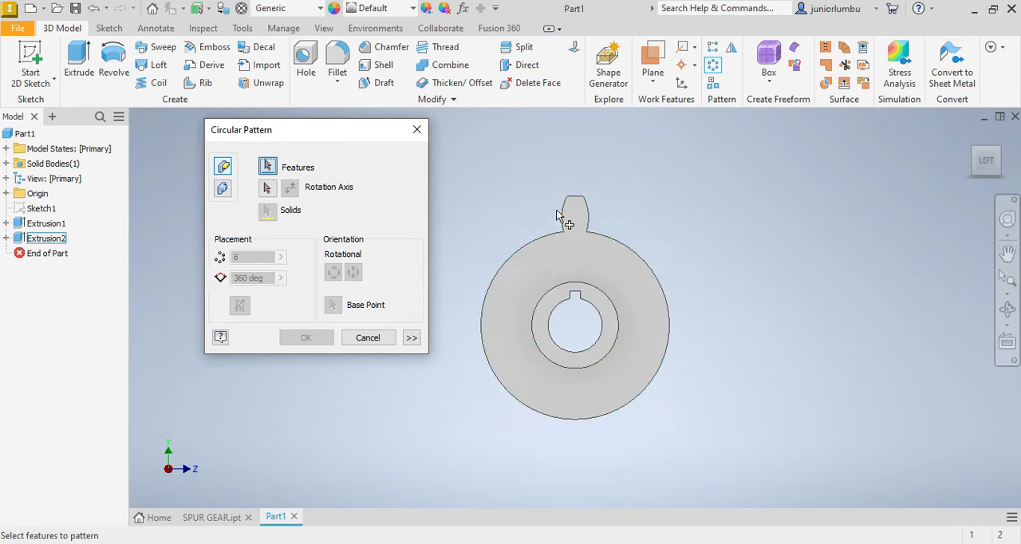
click(574, 209)
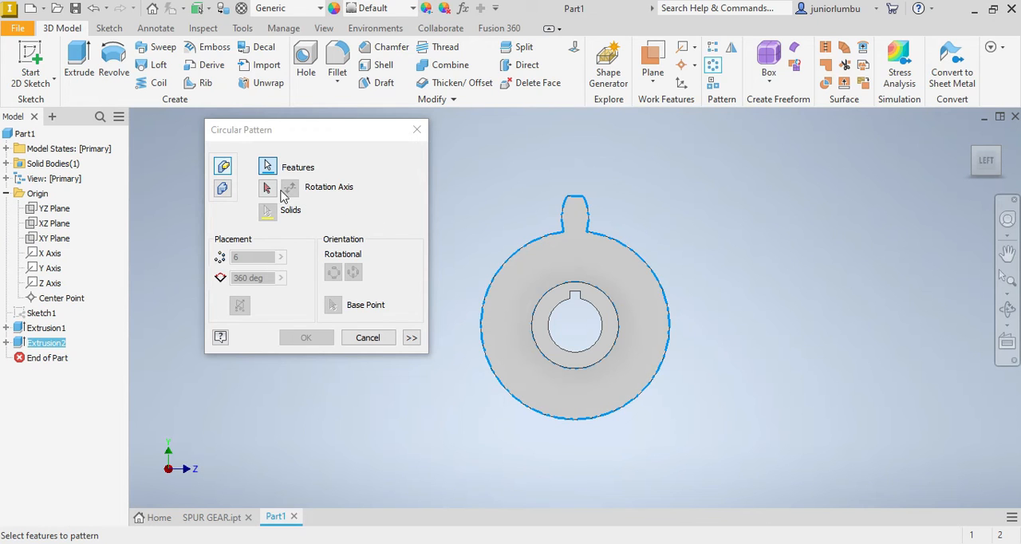
click(267, 186)
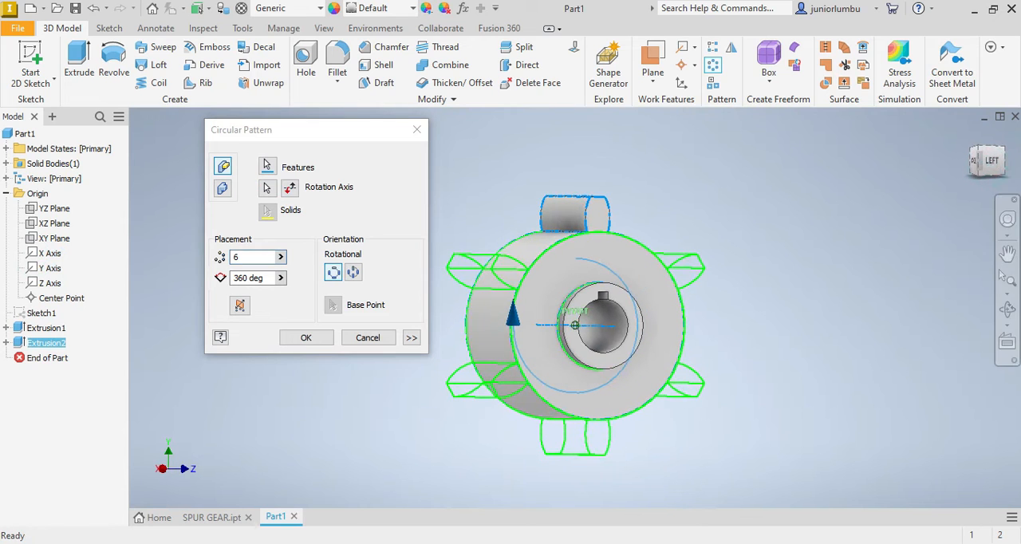
click(251, 256)
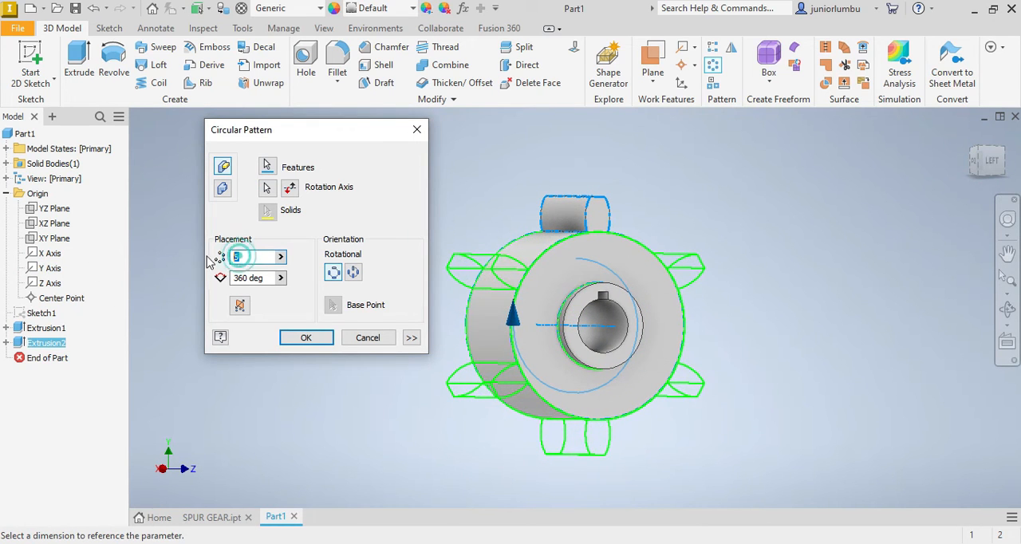
text(13)
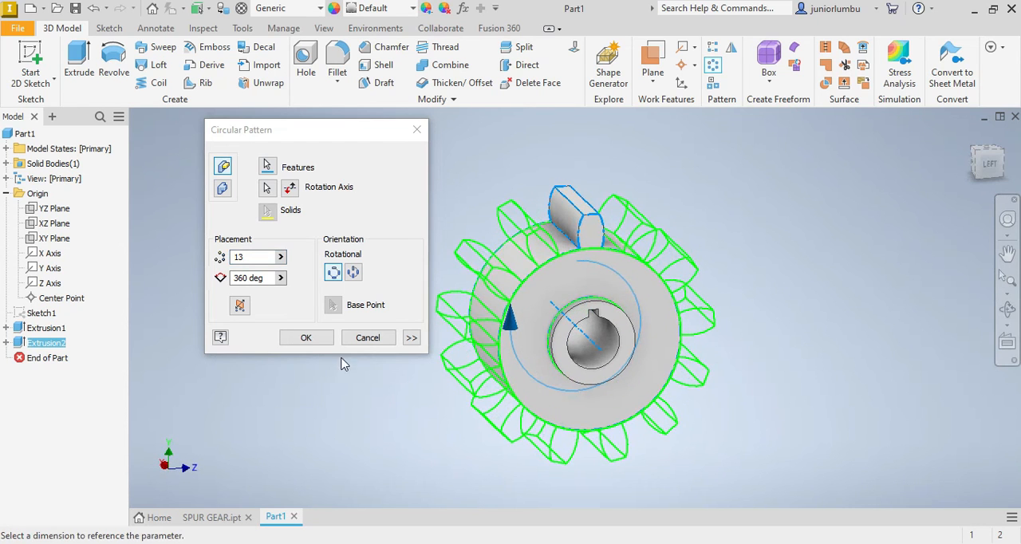
click(306, 338)
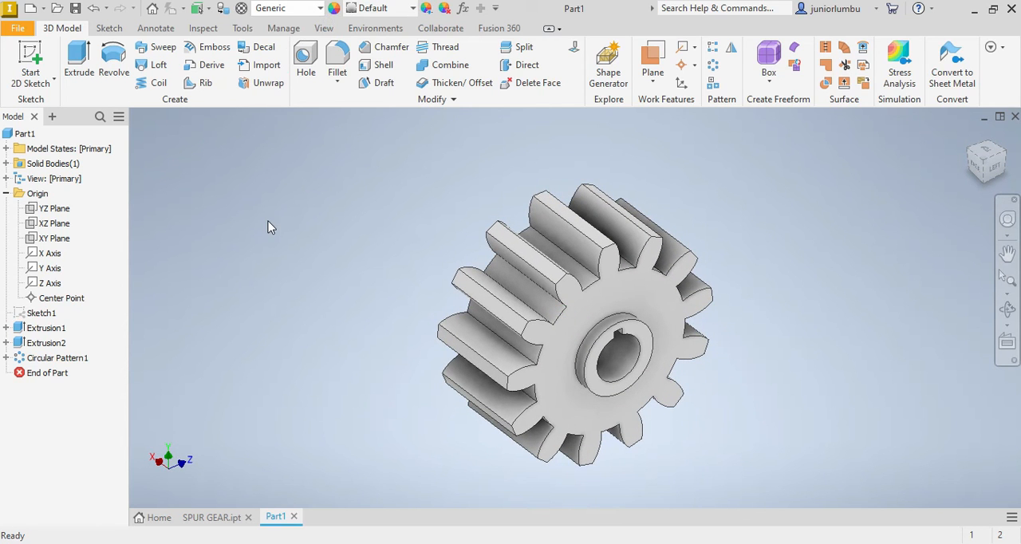
Step: Assign Steel, Alloy material and orbit the gear to view its other faces
click(287, 8)
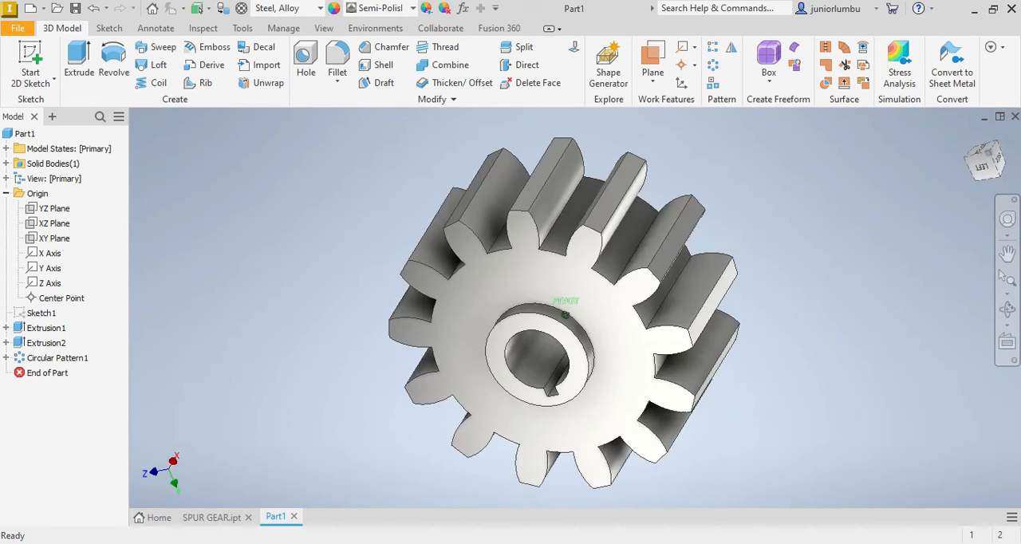
drag(564, 314, 565, 319)
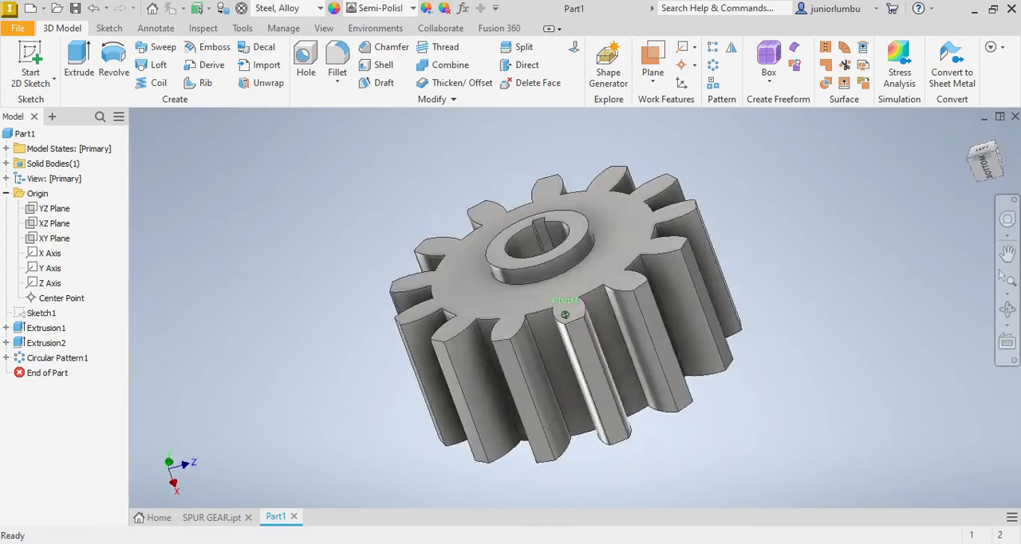
drag(565, 314, 565, 239)
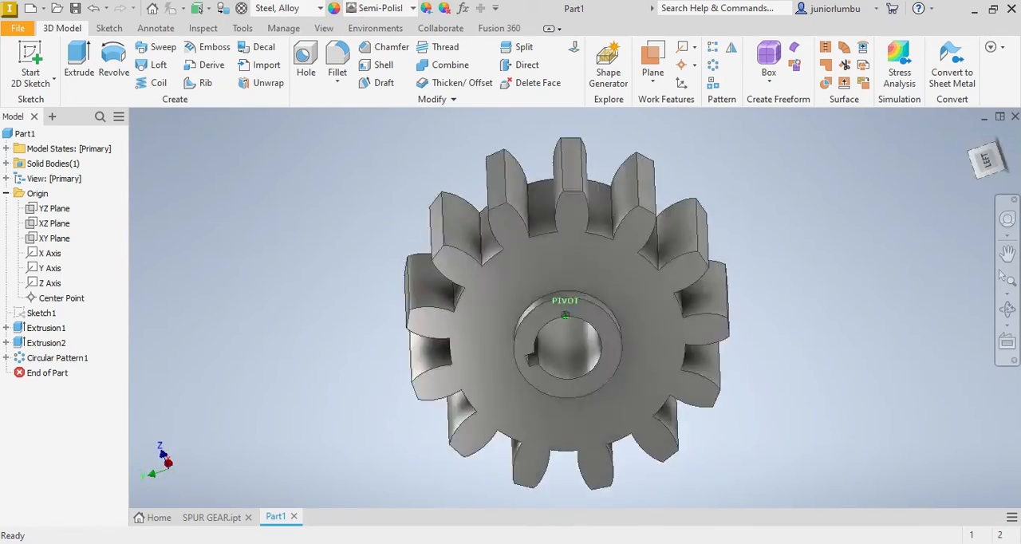